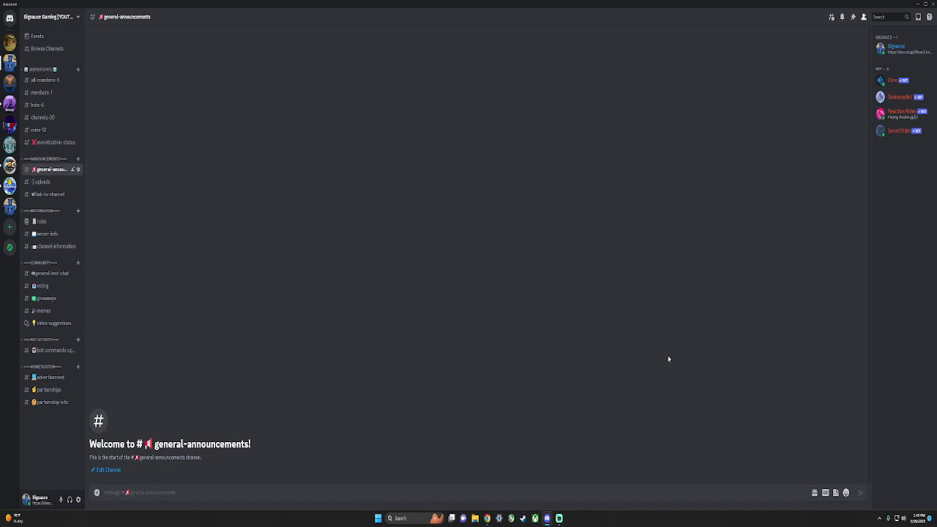
mouse_move(864, 483)
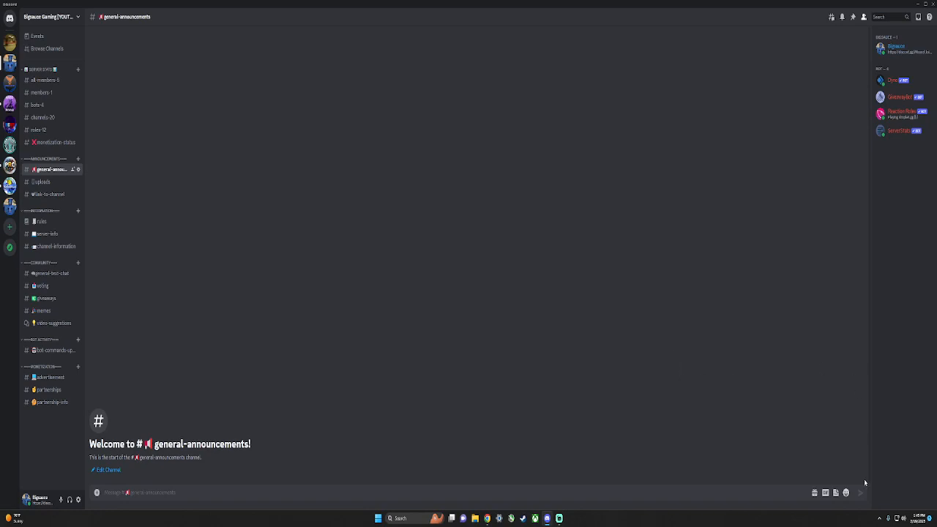
mouse_move(813, 470)
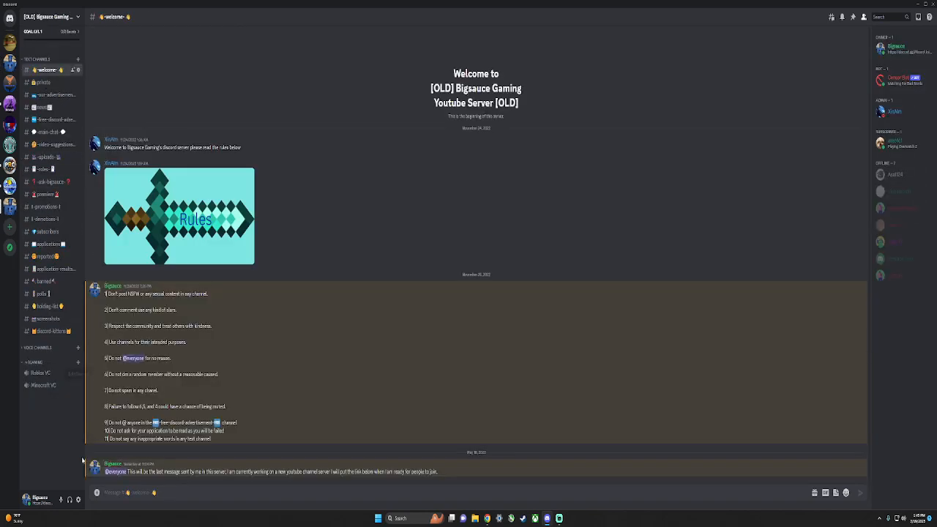
mouse_move(896, 158)
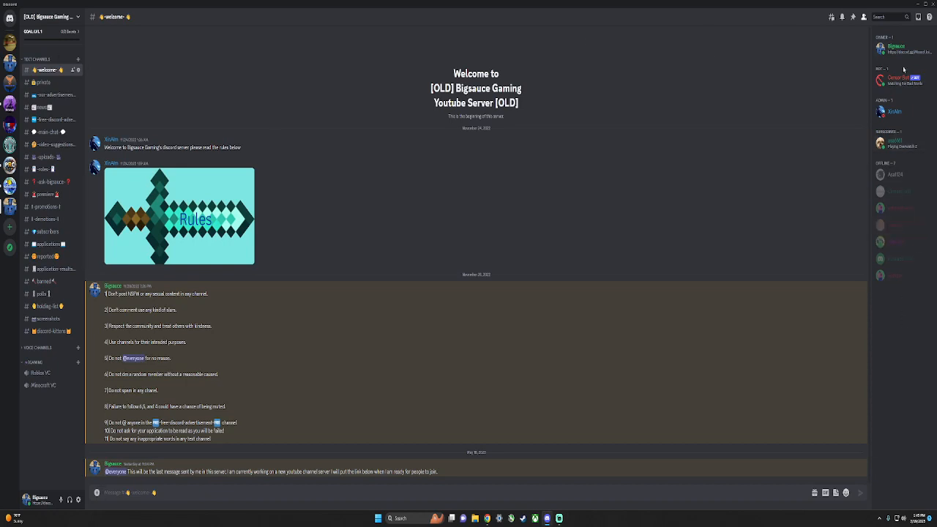
View the Dyno and Reaction Roles bot profiles from the member list, then switch to the voting channel
click(10, 63)
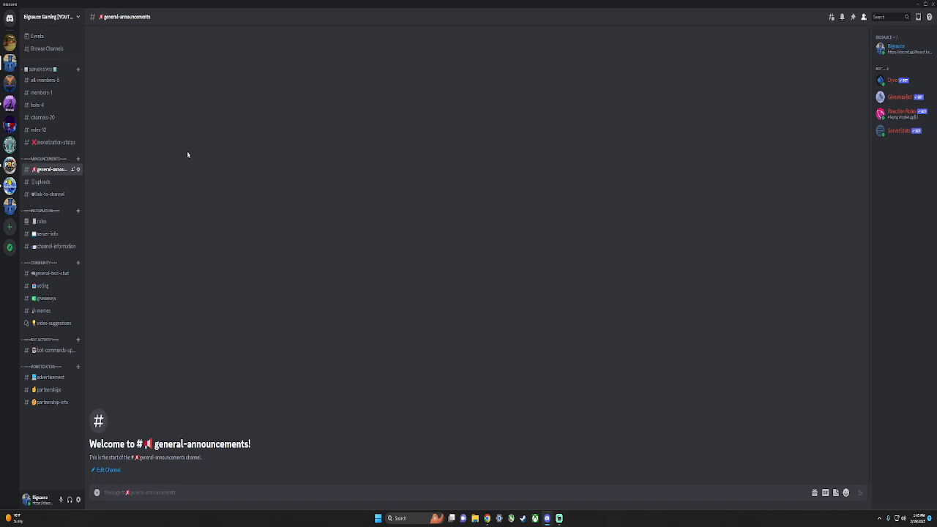
mouse_move(243, 126)
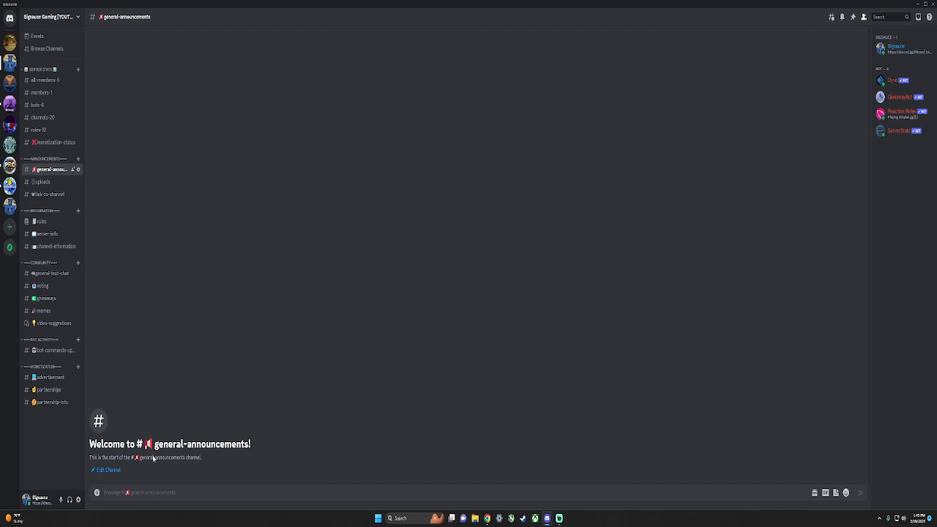
mouse_move(884, 158)
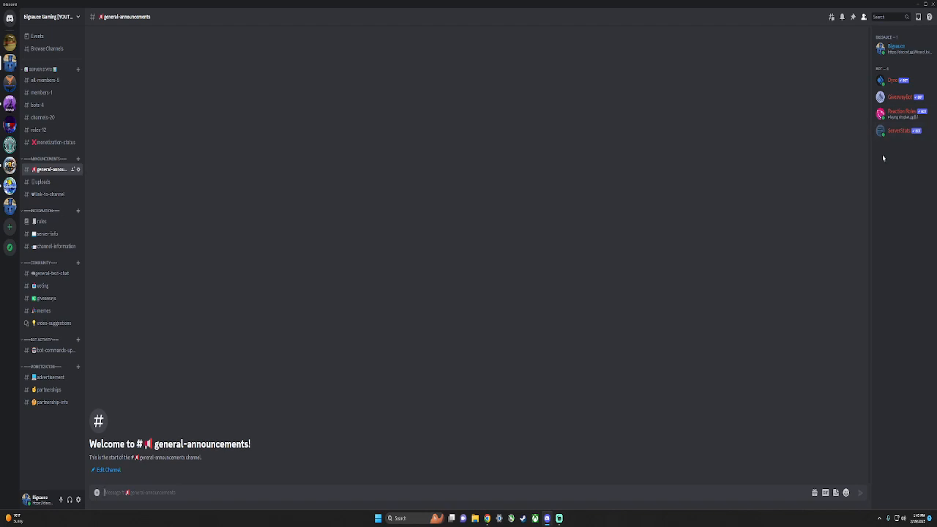
mouse_move(913, 73)
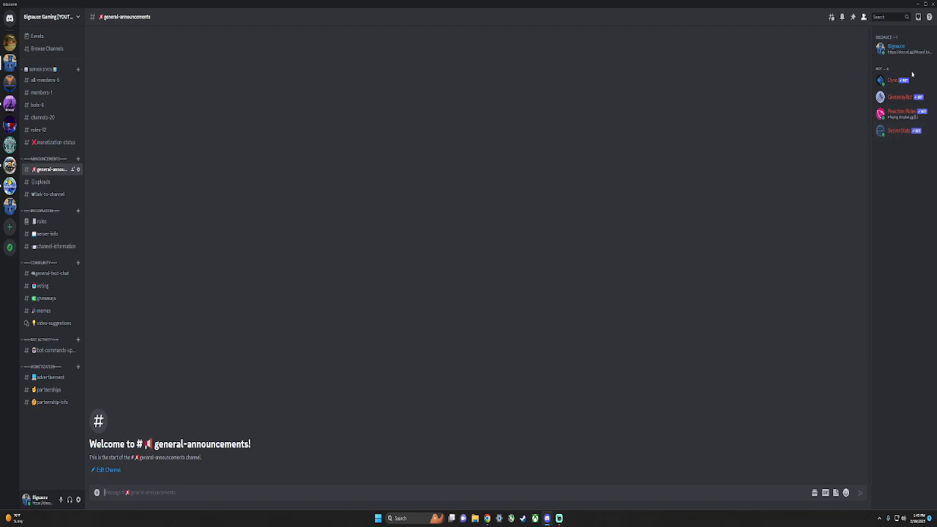
click(893, 79)
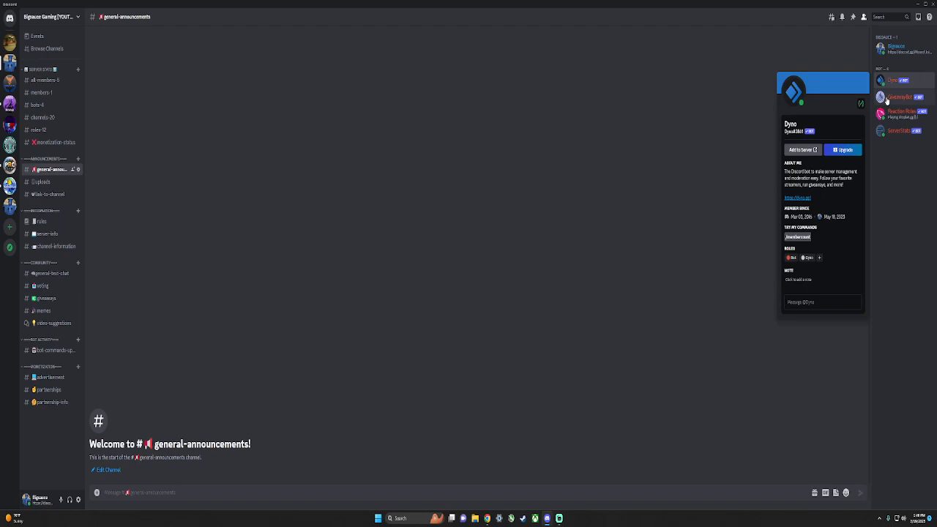
click(879, 97)
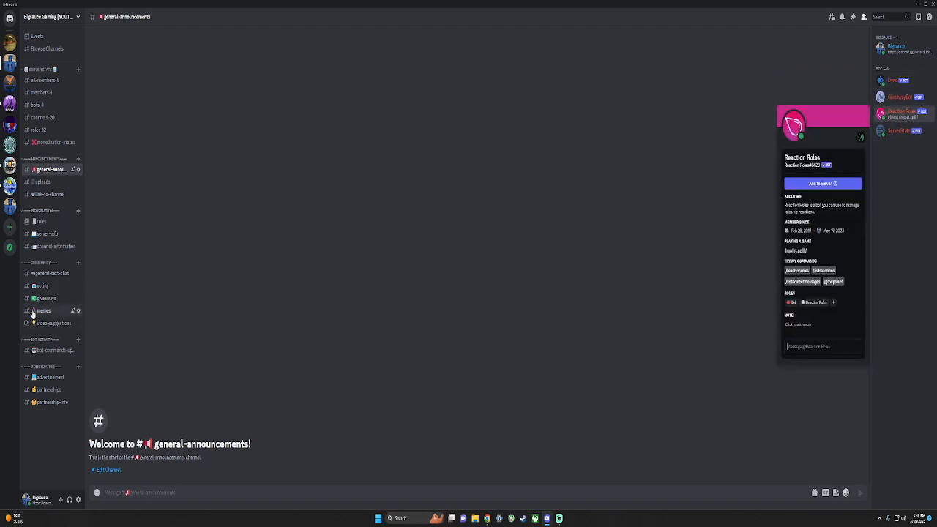
click(41, 286)
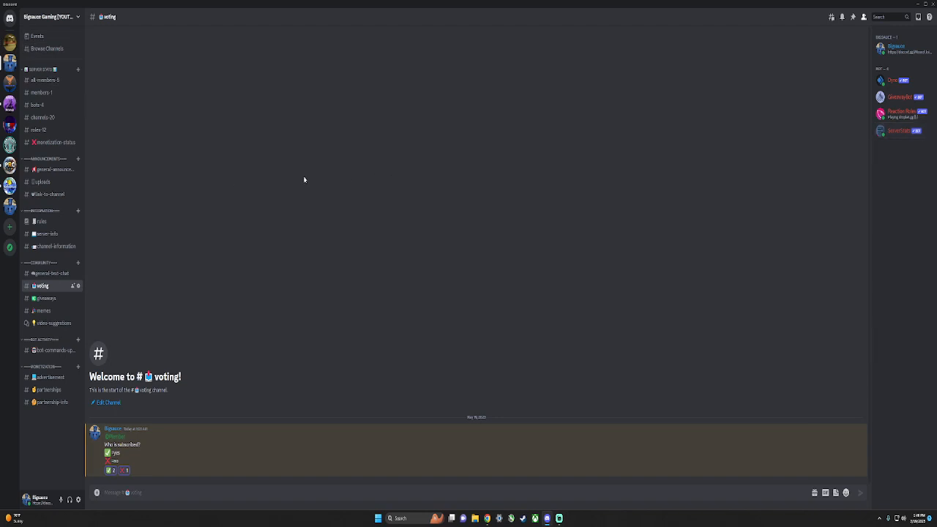
Browse the monetization-status and general-announcements channels, ending in the empty uploads channel
click(56, 142)
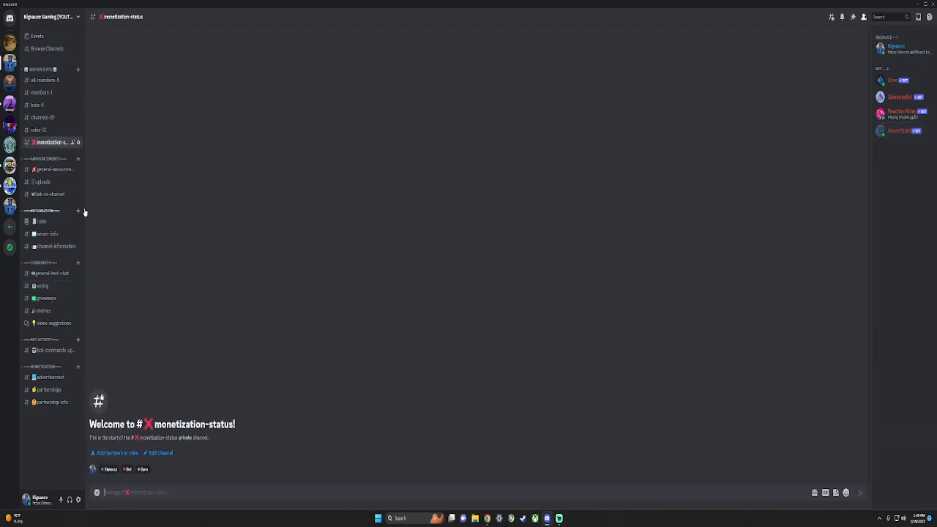
mouse_move(116, 240)
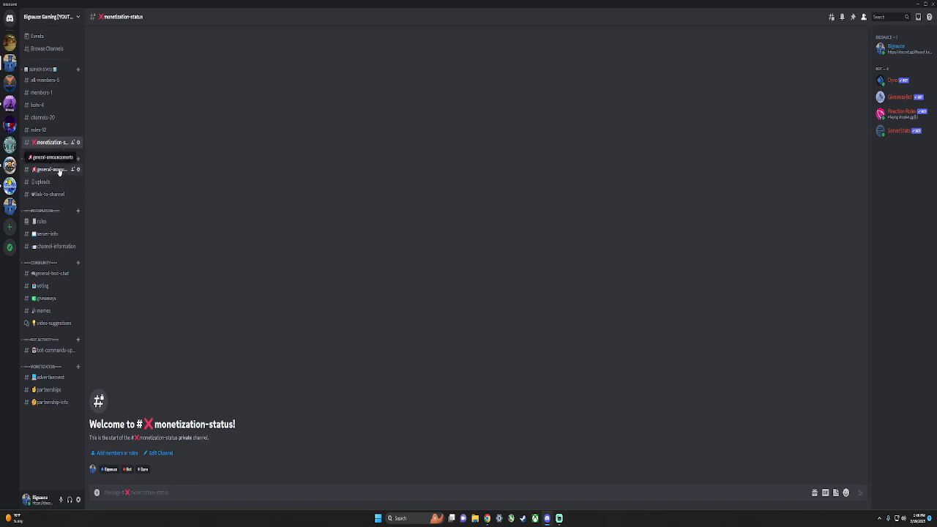
click(52, 170)
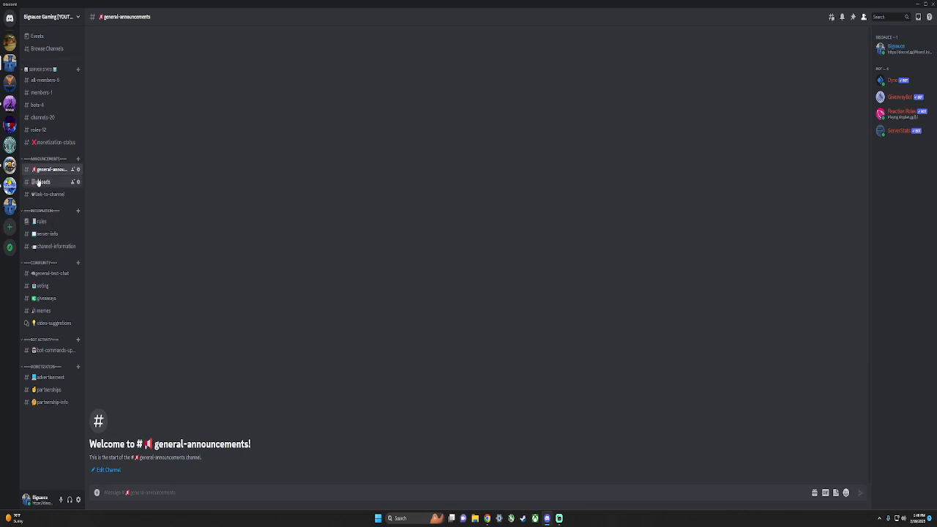
click(41, 182)
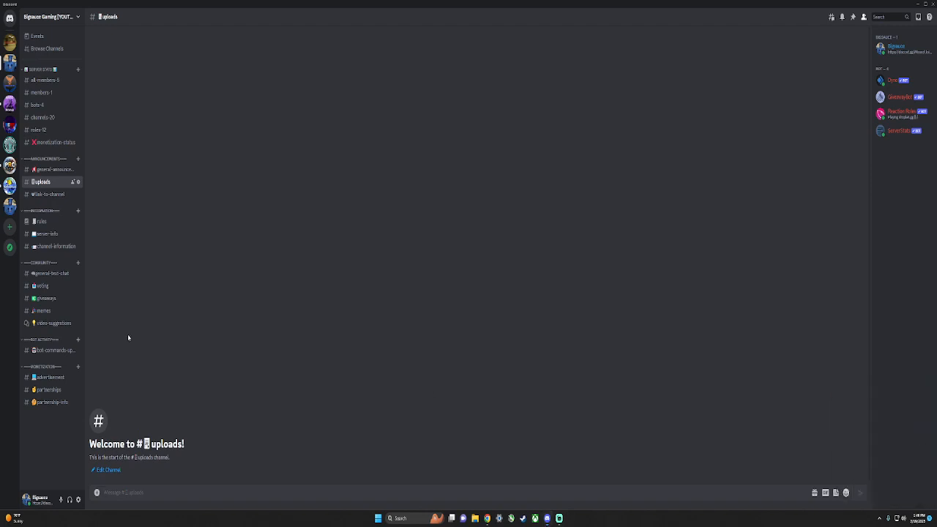
mouse_move(340, 257)
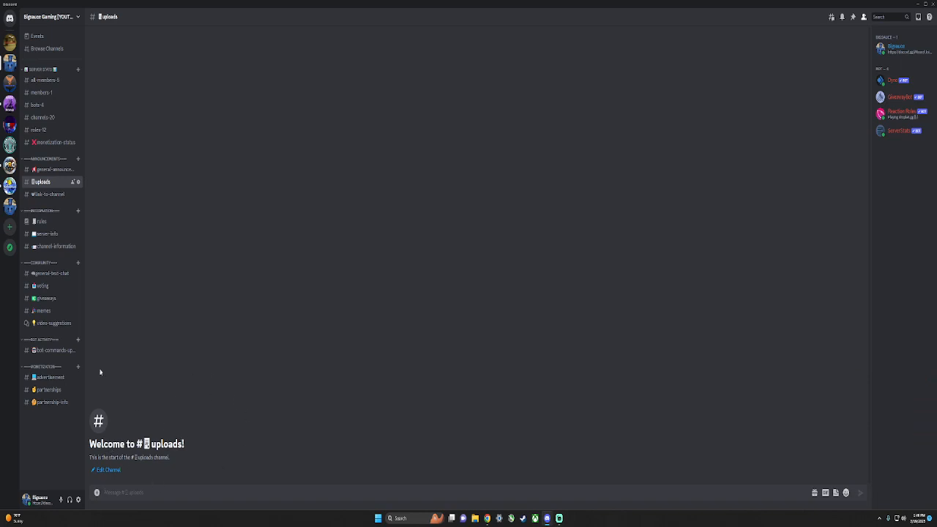
Browse the link-to-channel, rules, server-info and channel-information channels in turn
click(50, 193)
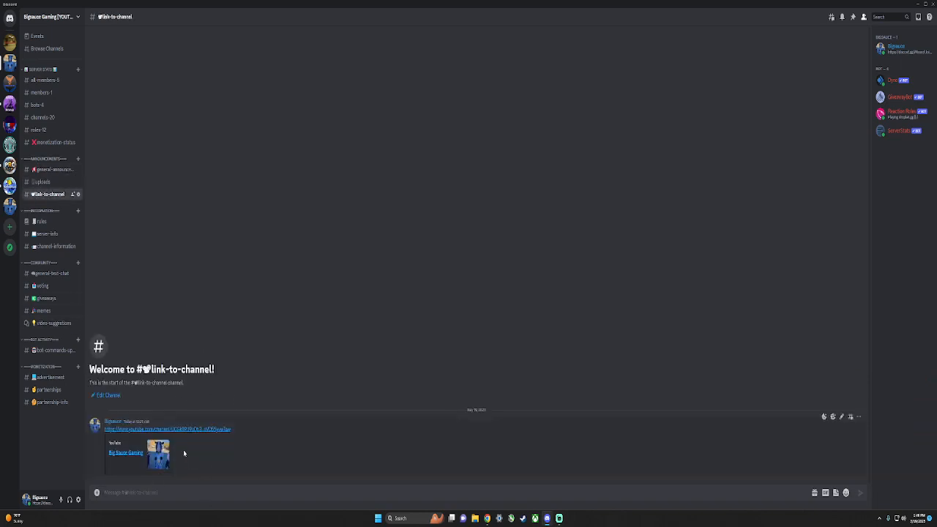
click(41, 221)
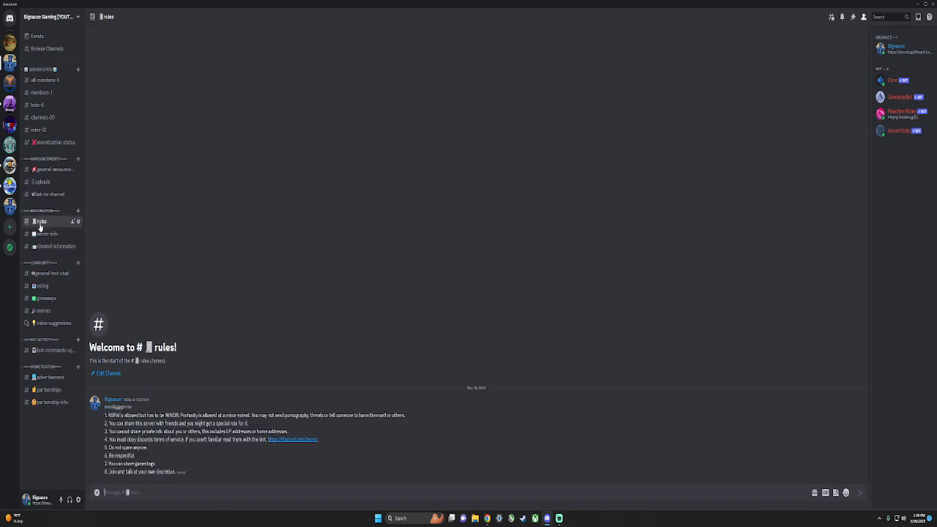
mouse_move(390, 444)
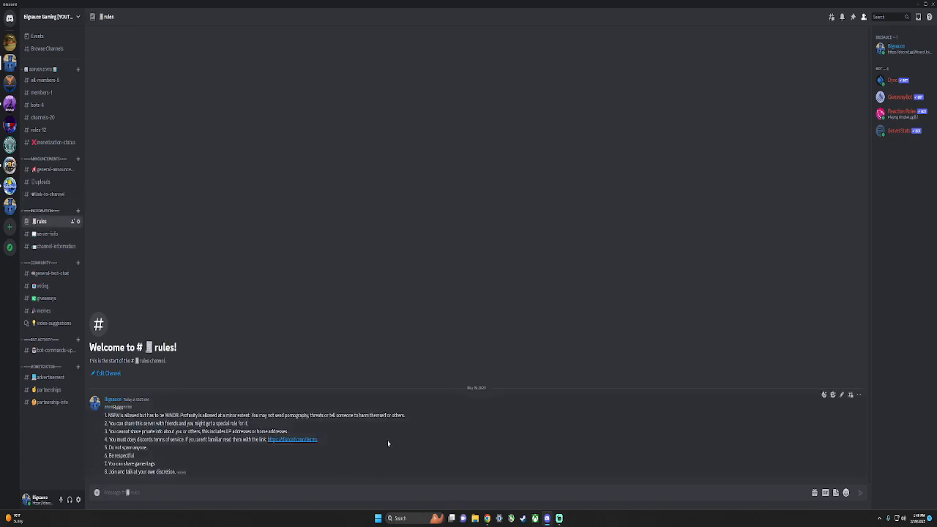
click(46, 234)
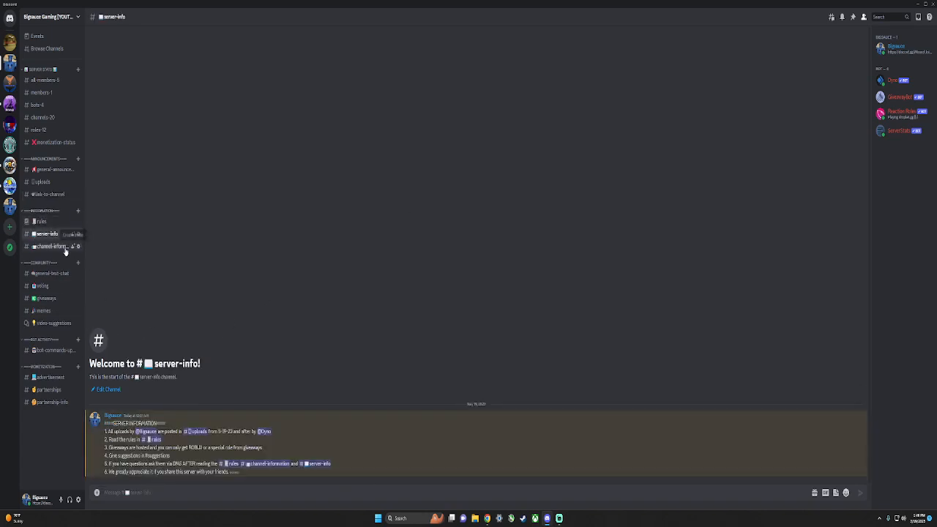
click(50, 245)
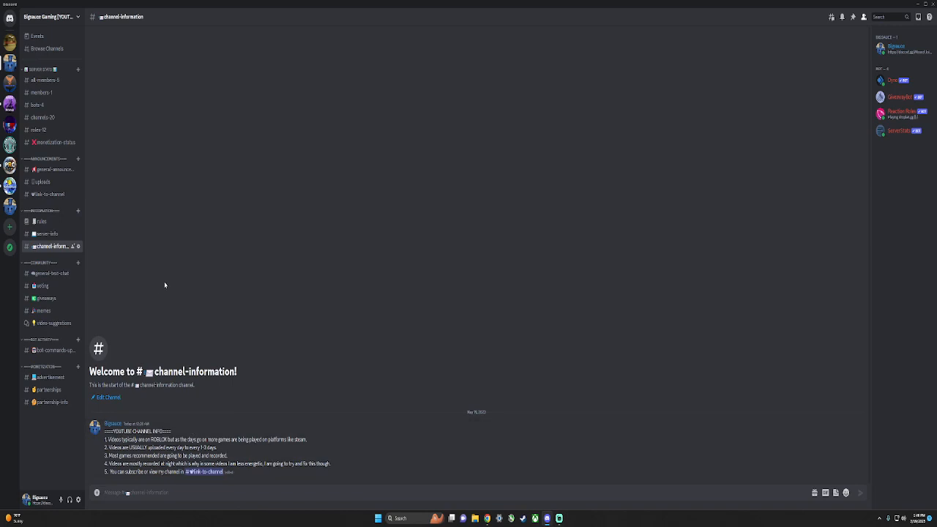
Flip between general-text-chat and channel-information, then land on the voting channel's poll
click(44, 273)
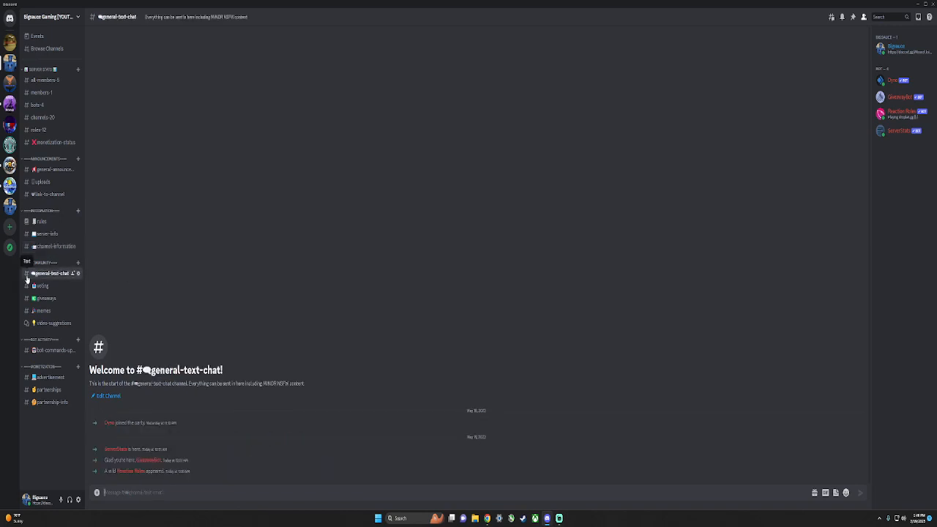
click(55, 246)
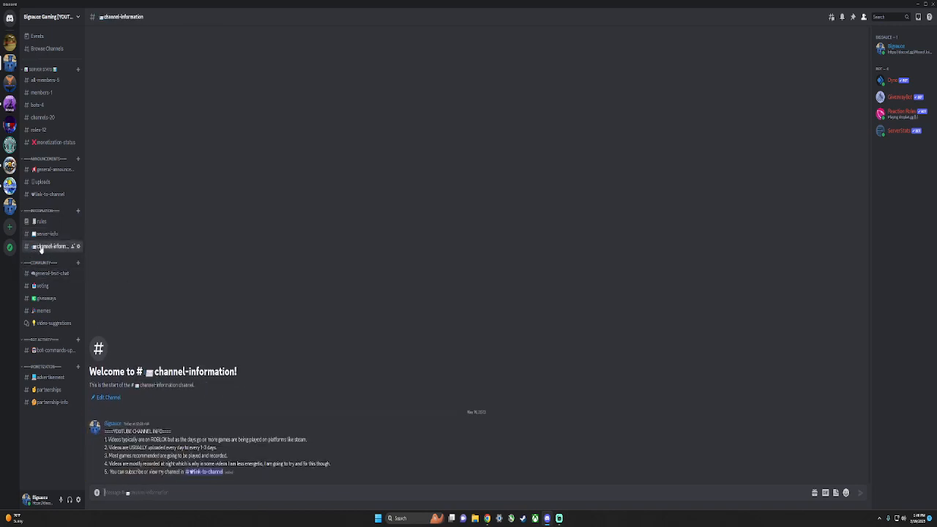
click(51, 274)
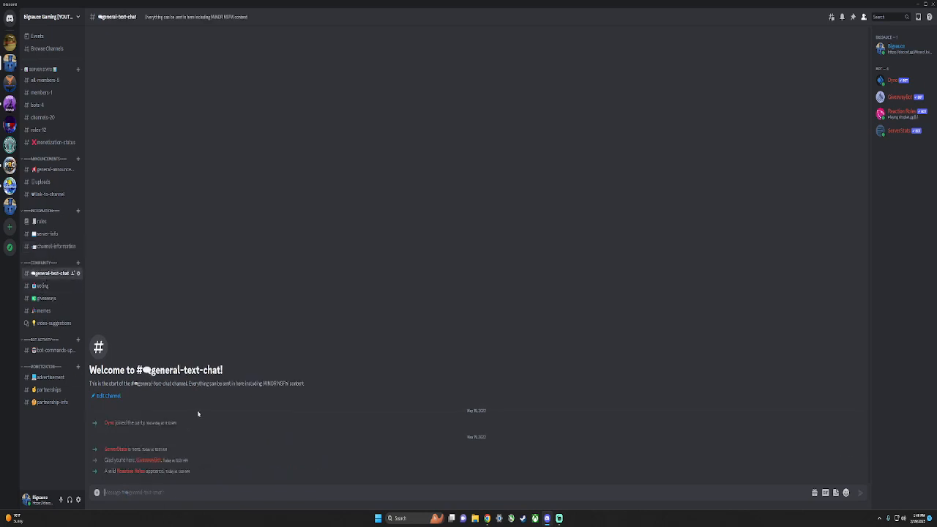
click(41, 286)
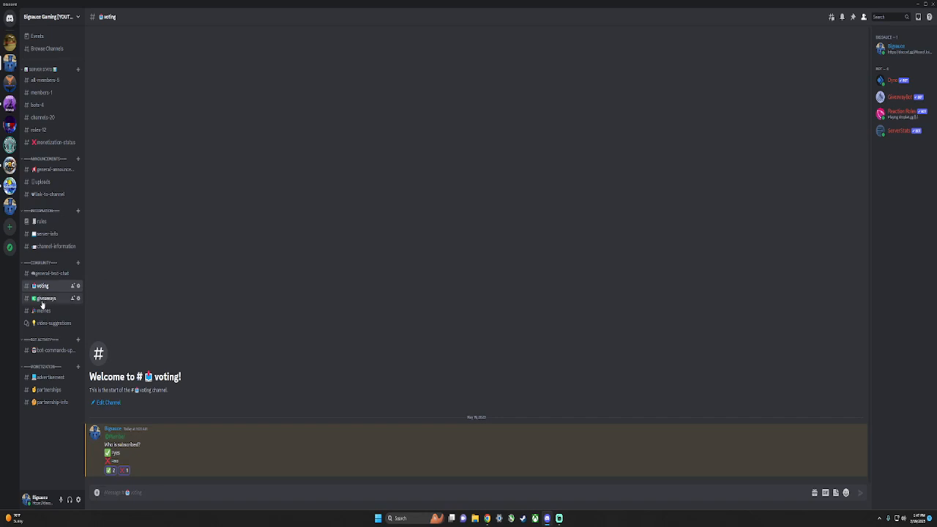
Visit the giveaways, memes and video-suggestions channels, ending in bot-commands-updates
click(47, 299)
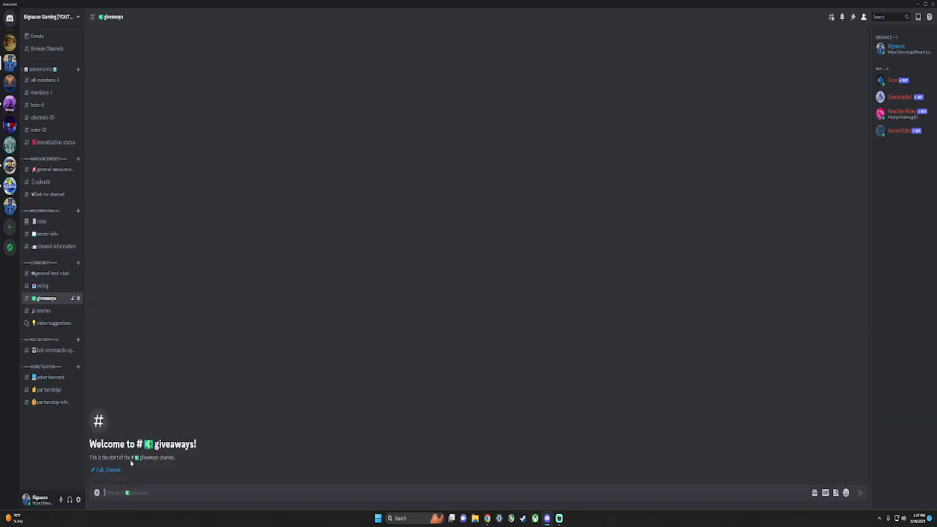
click(43, 311)
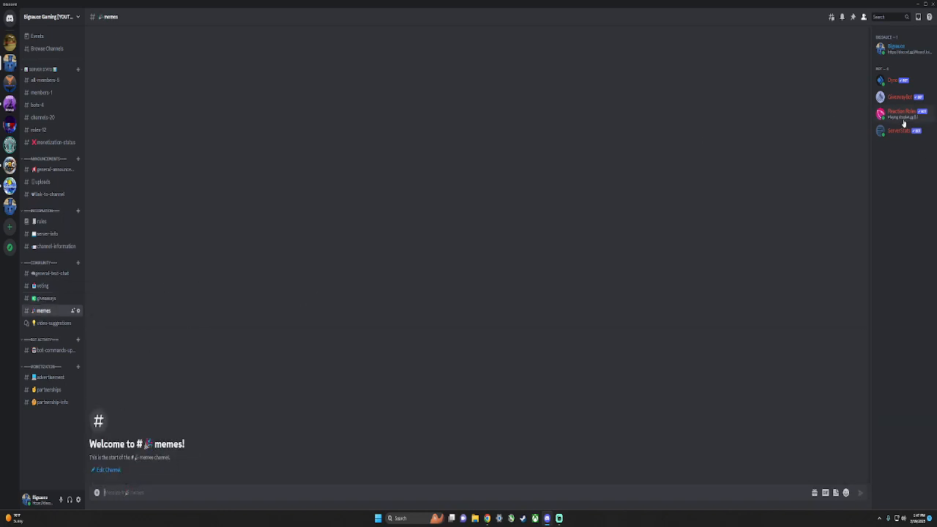
mouse_move(887, 171)
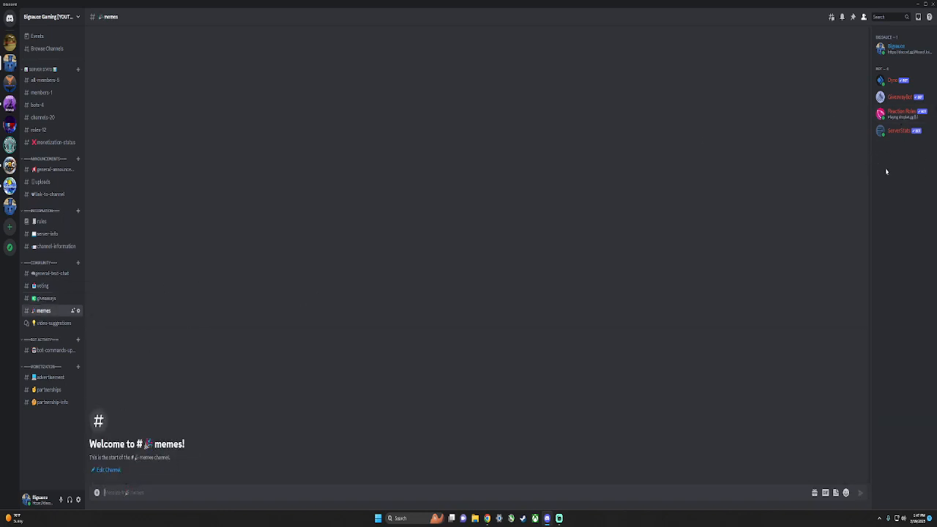
mouse_move(247, 434)
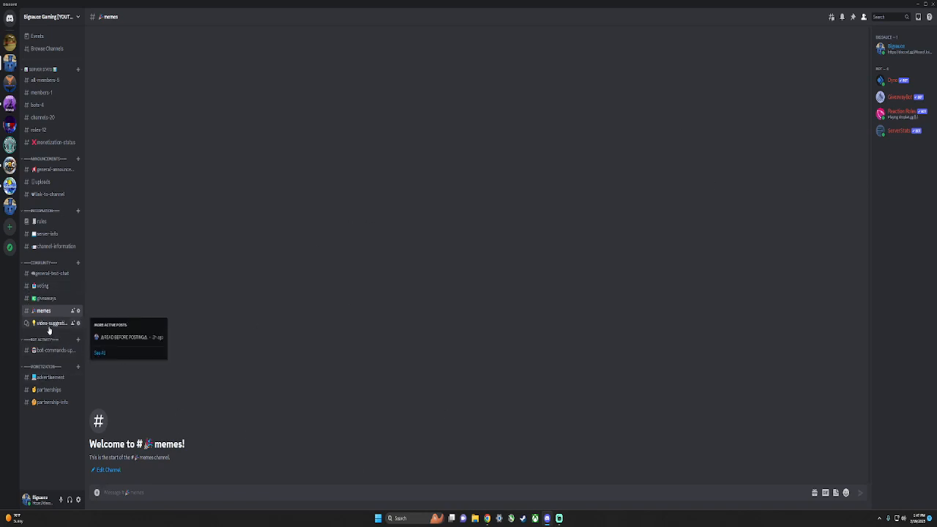
click(51, 323)
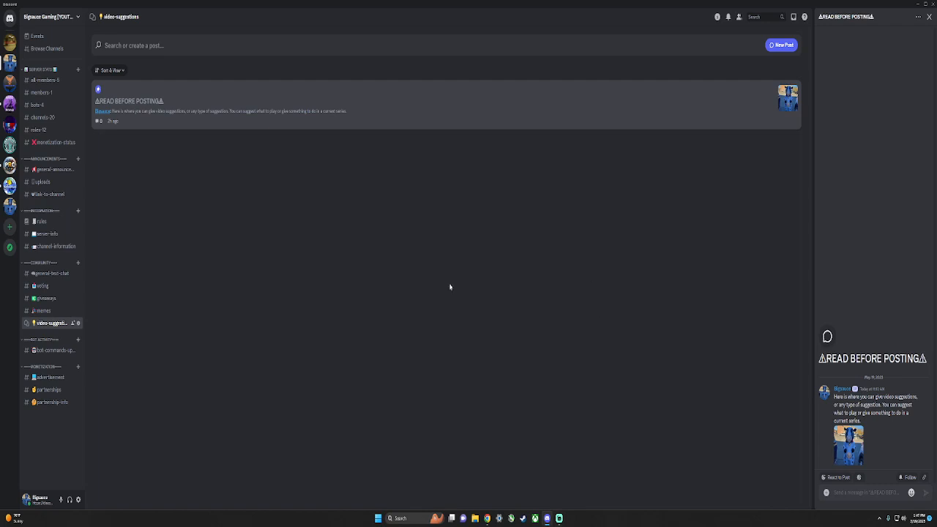
mouse_move(384, 284)
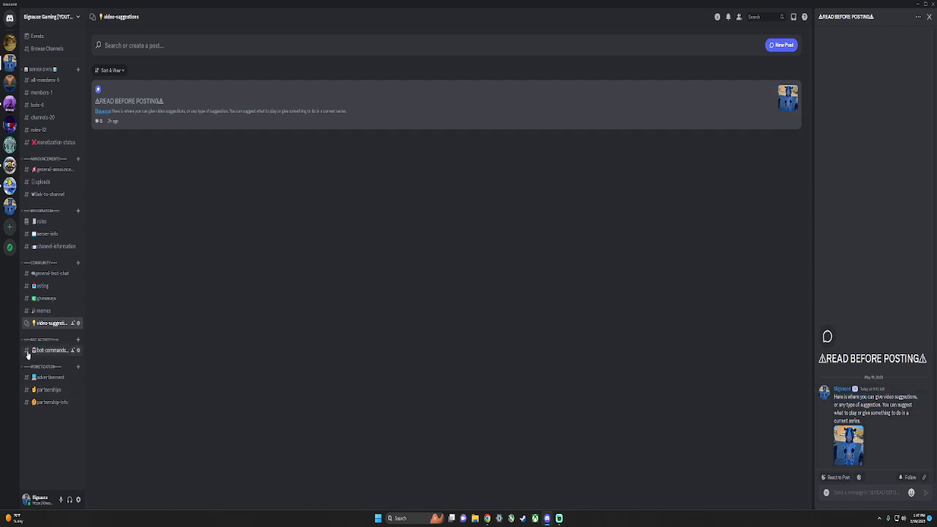
click(51, 350)
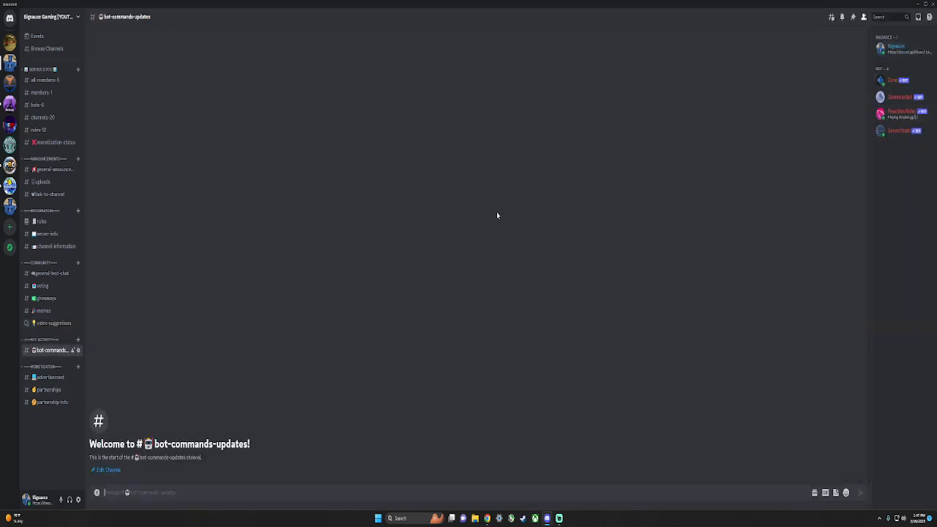
mouse_move(116, 363)
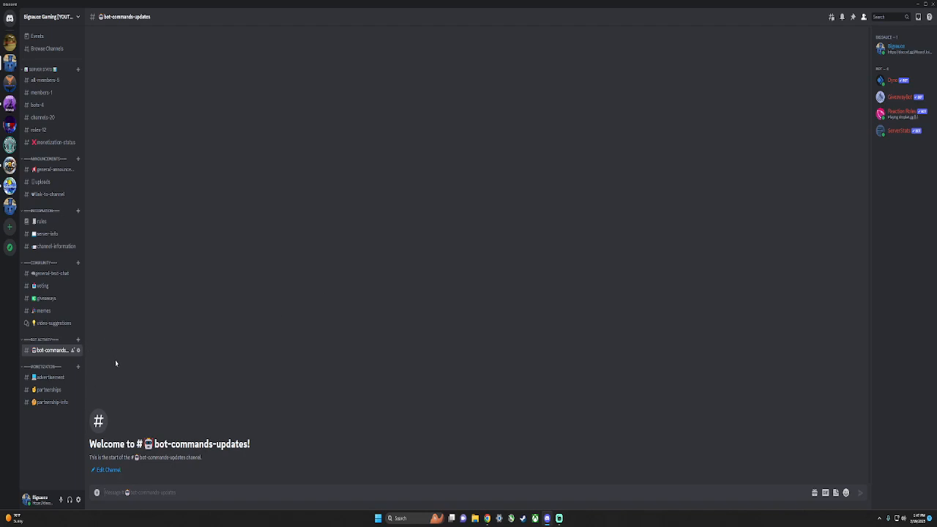
mouse_move(129, 431)
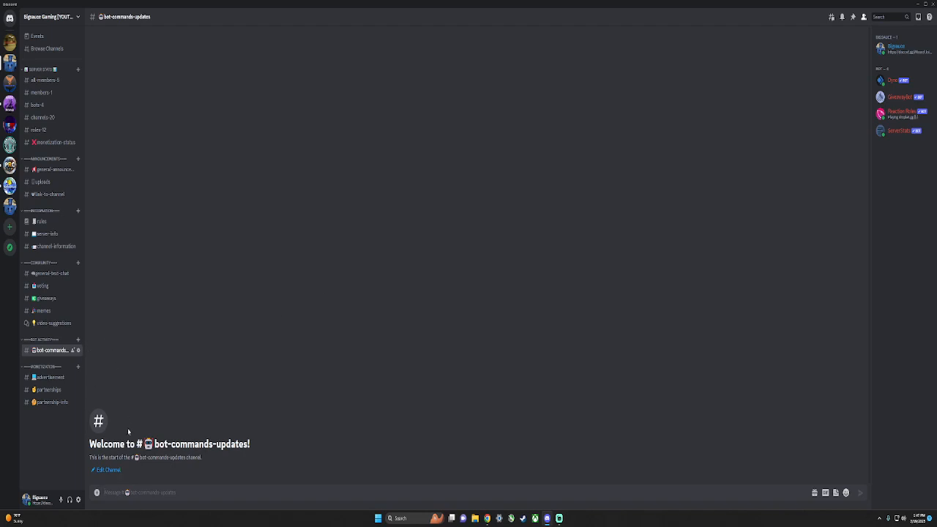
mouse_move(50, 377)
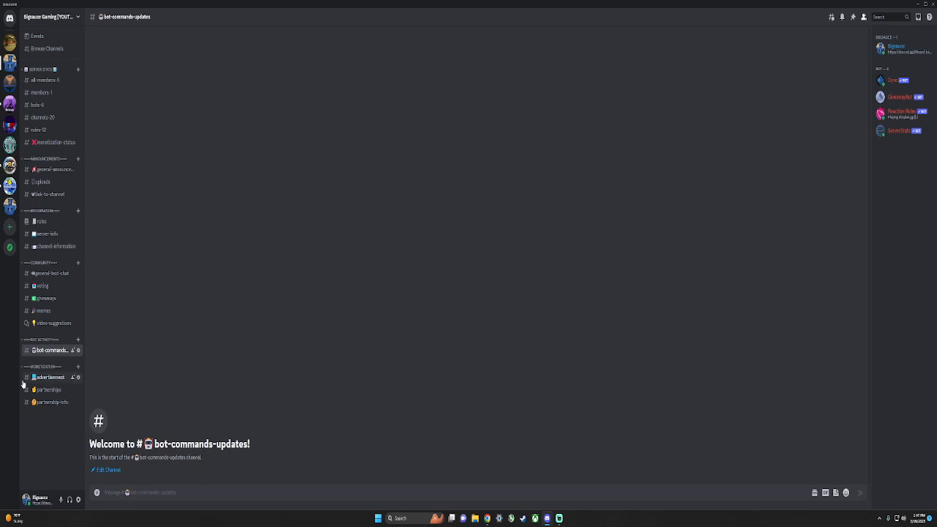
Read the advertisement channel's server promo post, then move to the partnerships channel
click(49, 378)
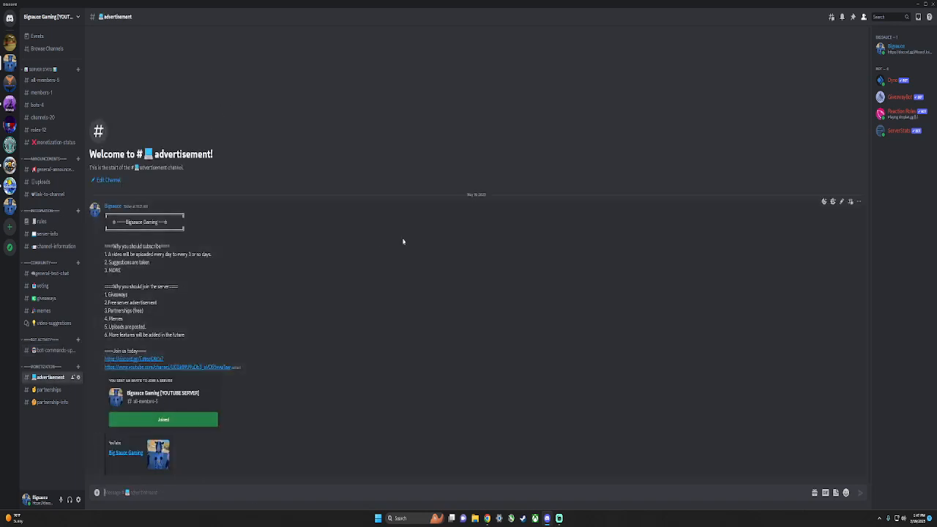
mouse_move(506, 237)
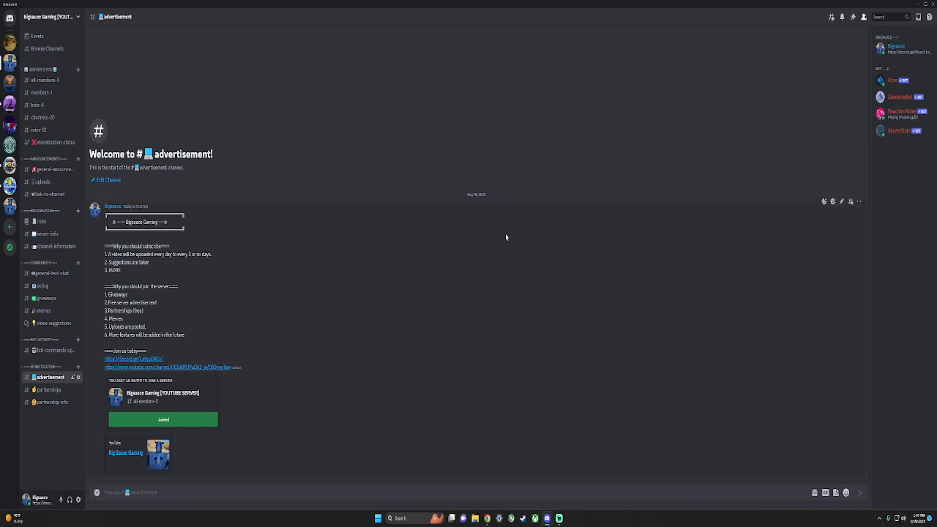
mouse_move(504, 240)
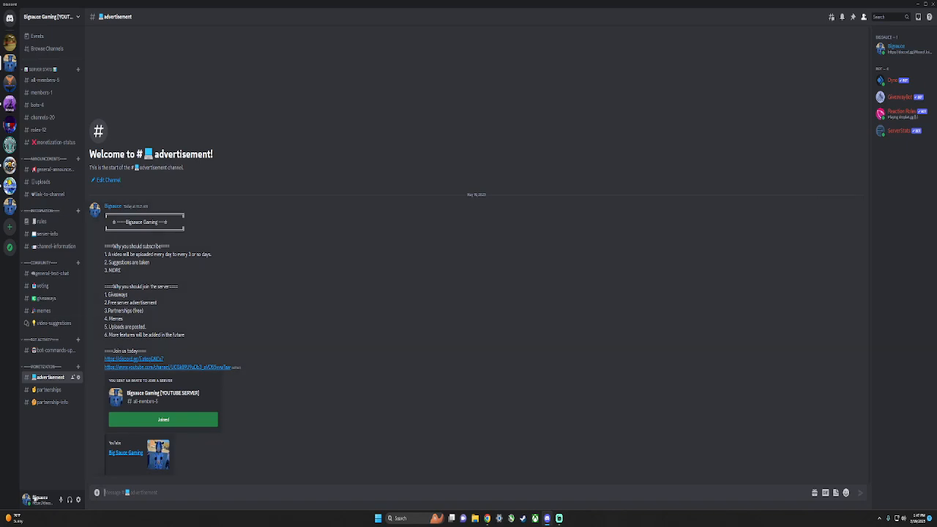
click(48, 389)
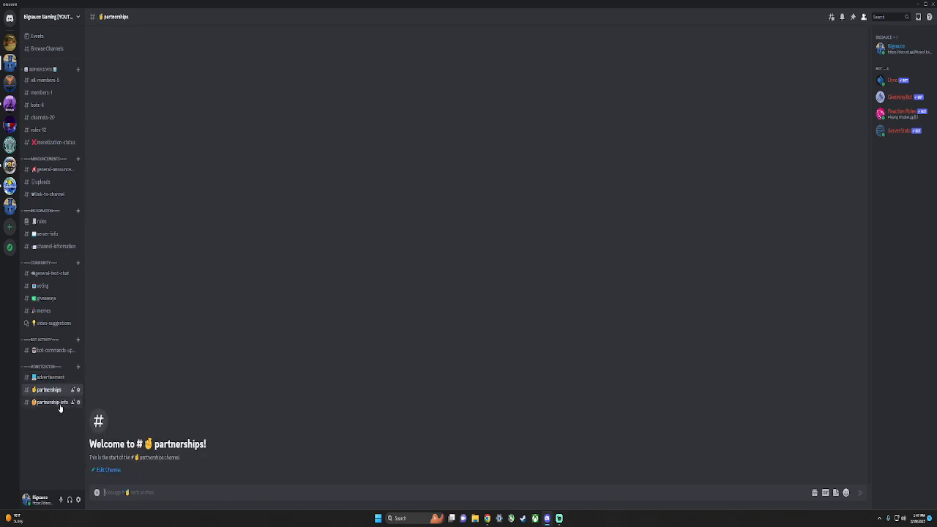
Open the partnership-info channel and read its partnership requirements message
click(51, 401)
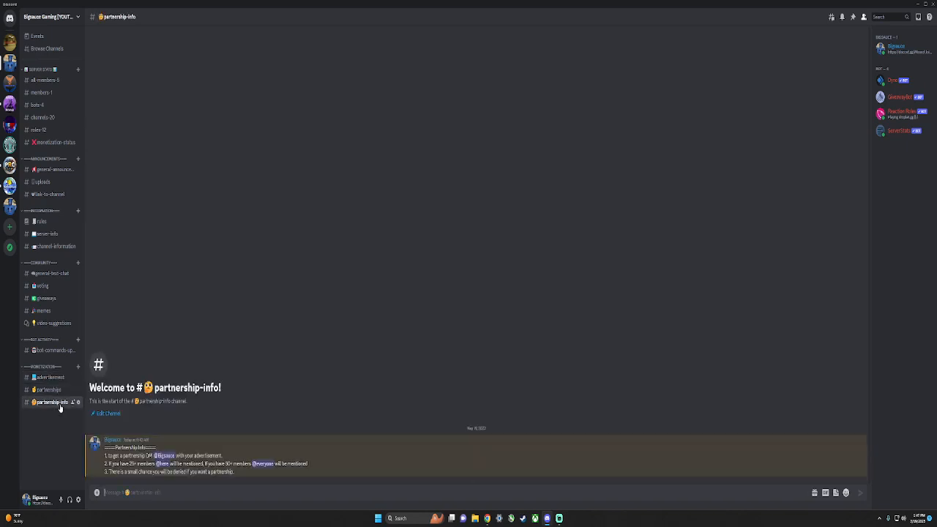
mouse_move(135, 433)
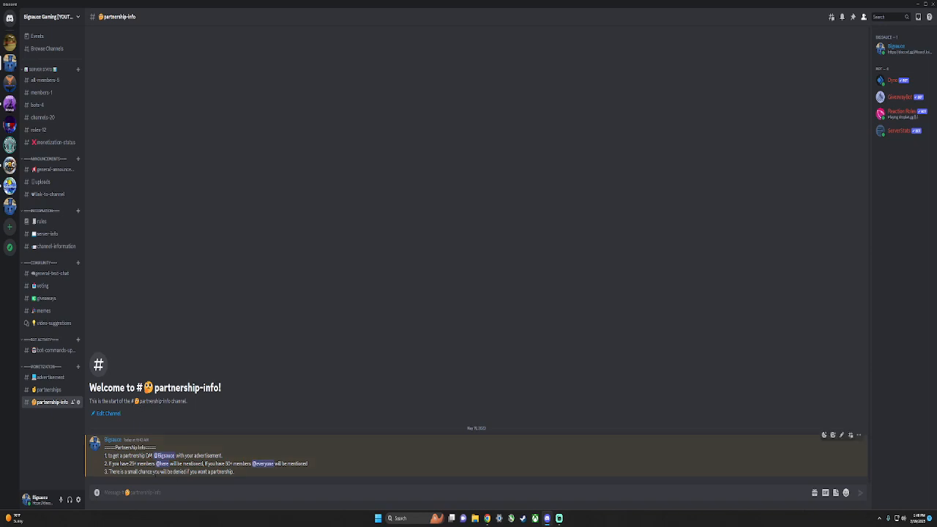
mouse_move(105, 477)
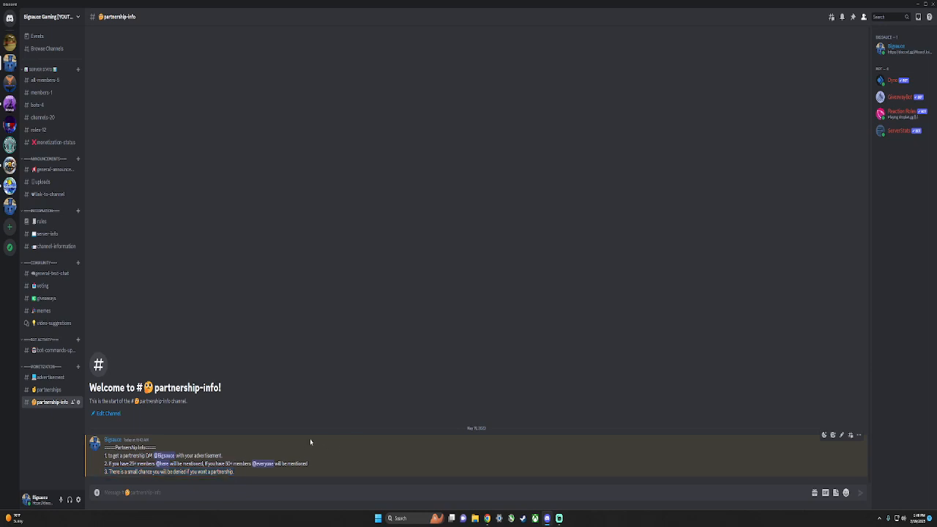
mouse_move(346, 390)
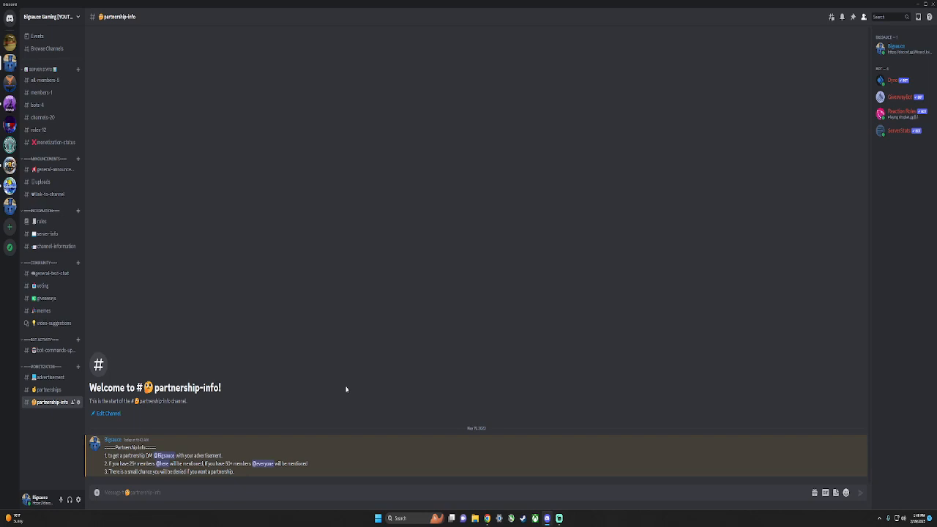
mouse_move(564, 428)
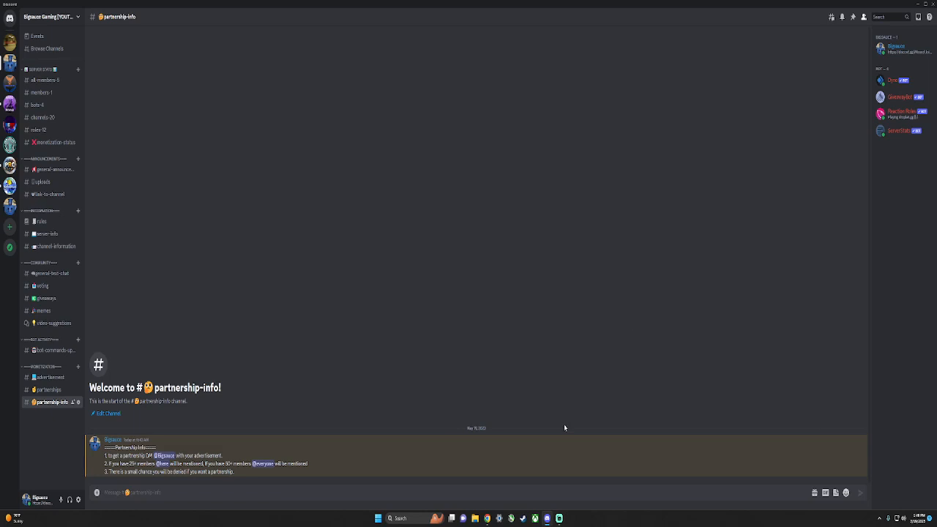